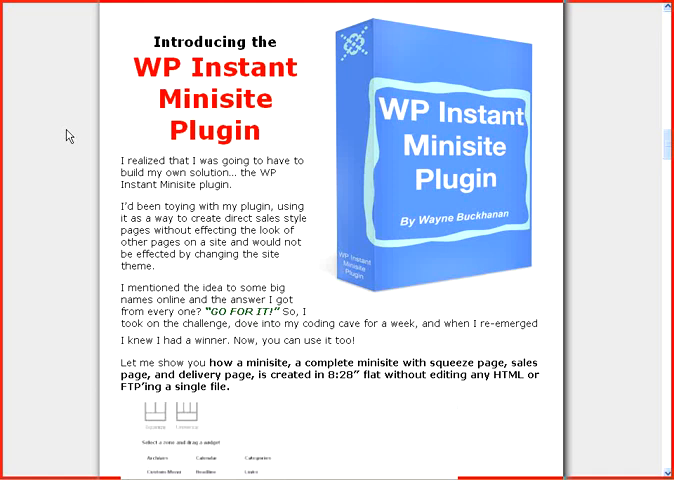
mouse_move(68, 138)
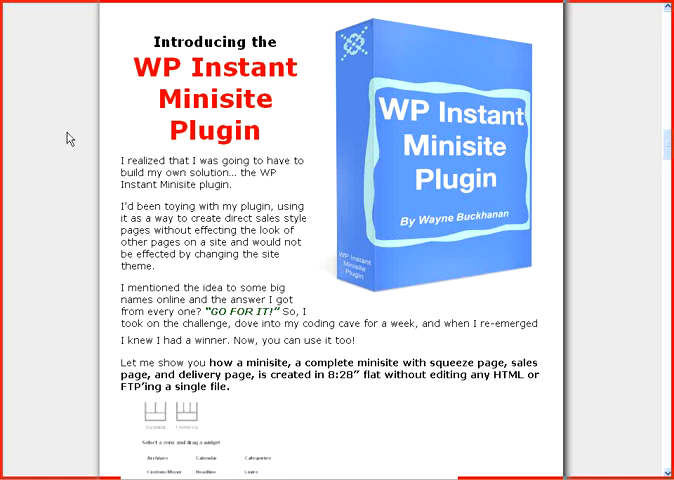
Step: Scroll down the WP Instant Minisite sales page before starting a new page
scroll(down, 3)
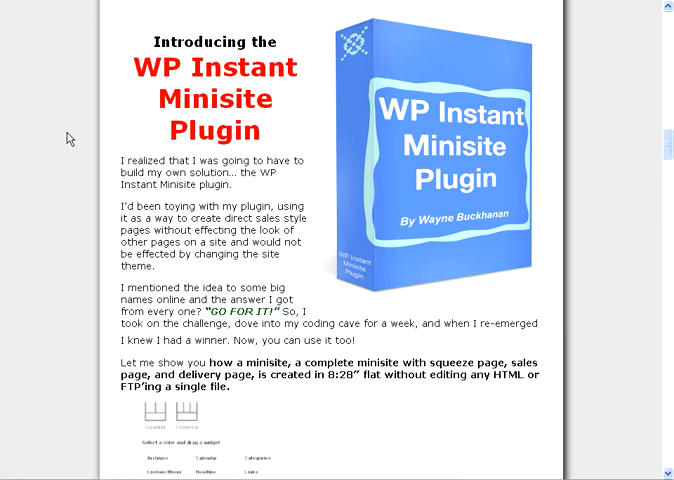
mouse_move(68, 142)
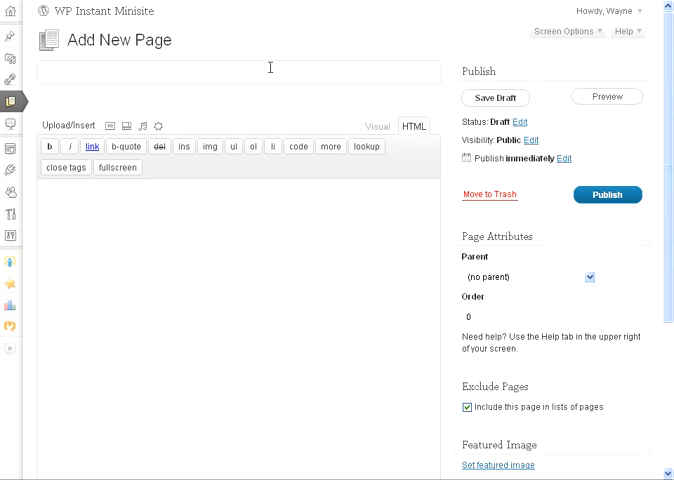
Step: Title the page 'Video Squeeze', keep the YouTube link and sign-up prompt, remove the form code, and save the draft
text(Video Squeeze)
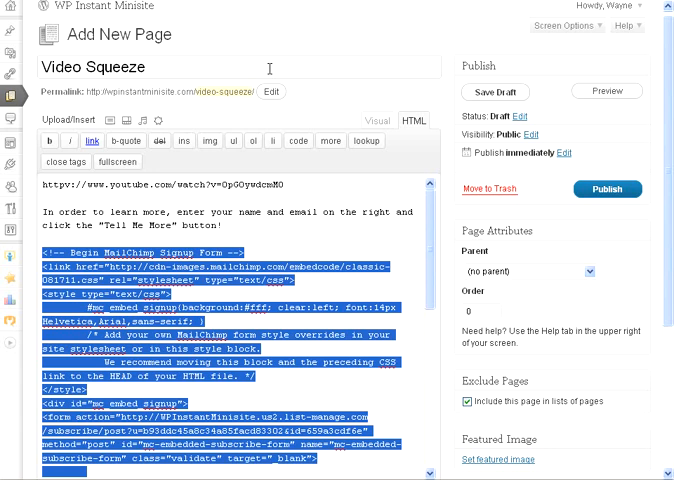
key(Delete)
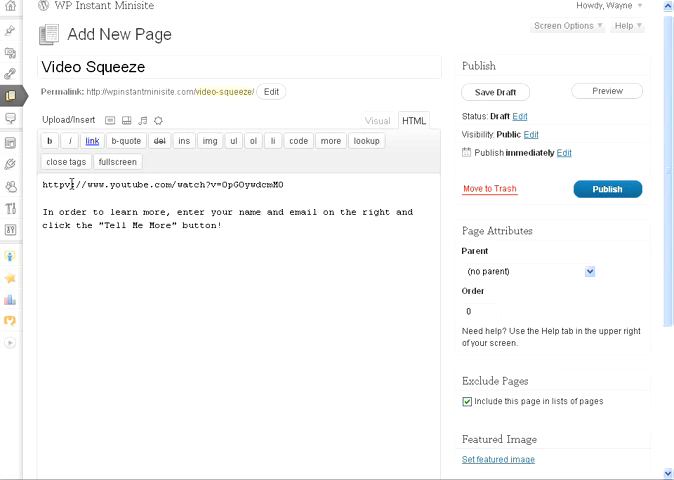
mouse_move(456, 136)
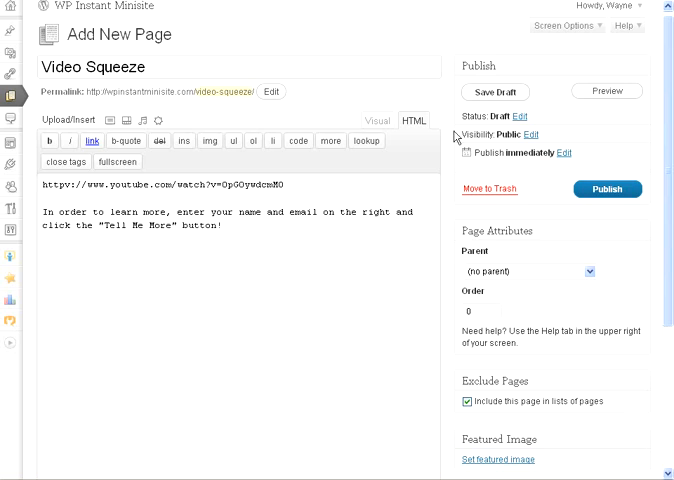
click(496, 92)
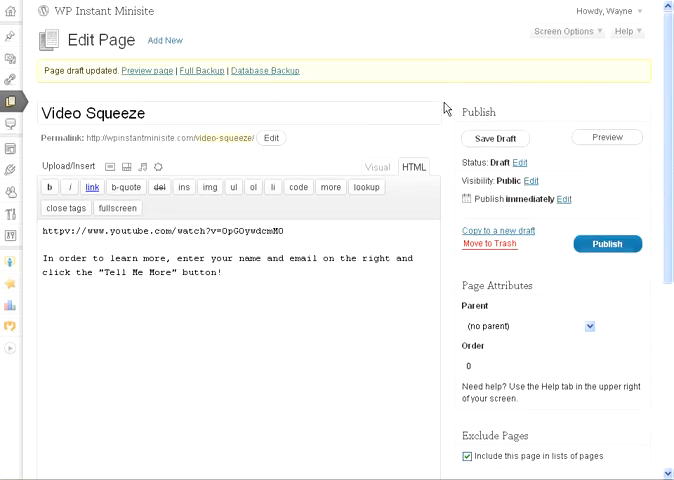
mouse_move(668, 346)
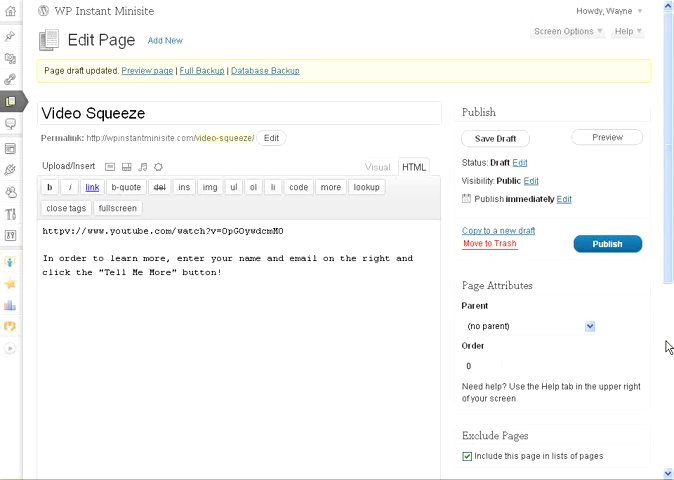
Step: Activate the layout options for the Video Squeeze page, revealing the four layout choices
scroll(down, 3)
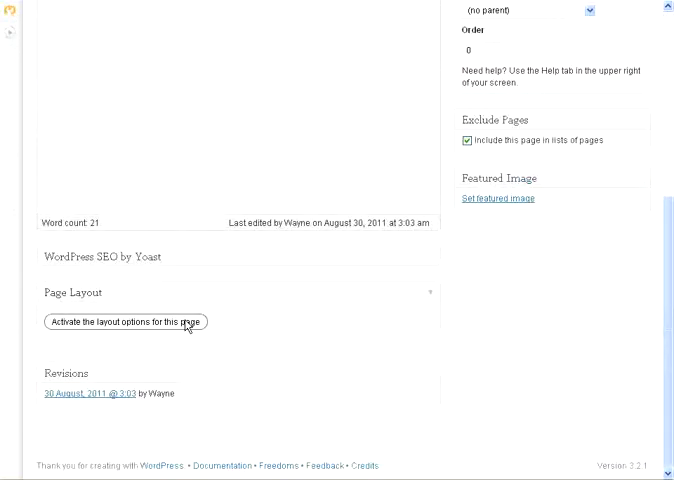
click(124, 322)
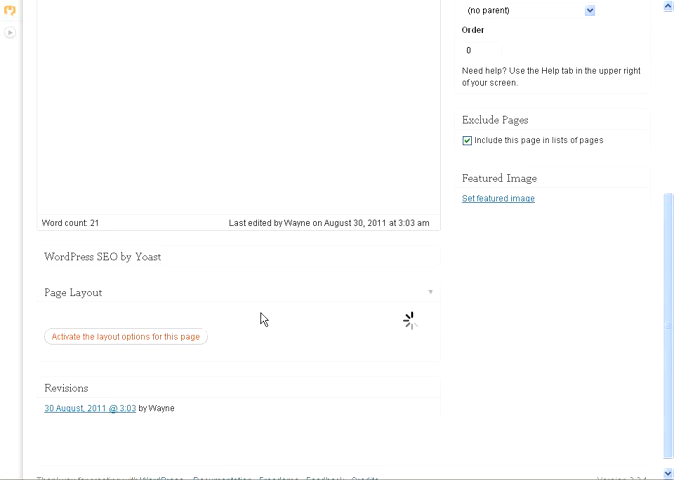
click(132, 336)
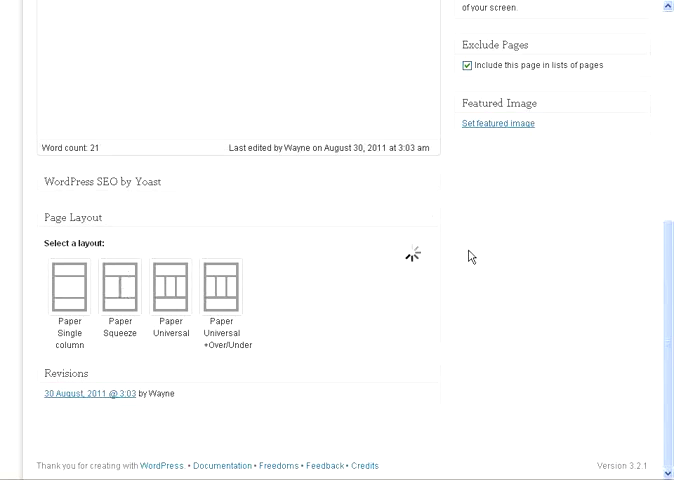
mouse_move(464, 250)
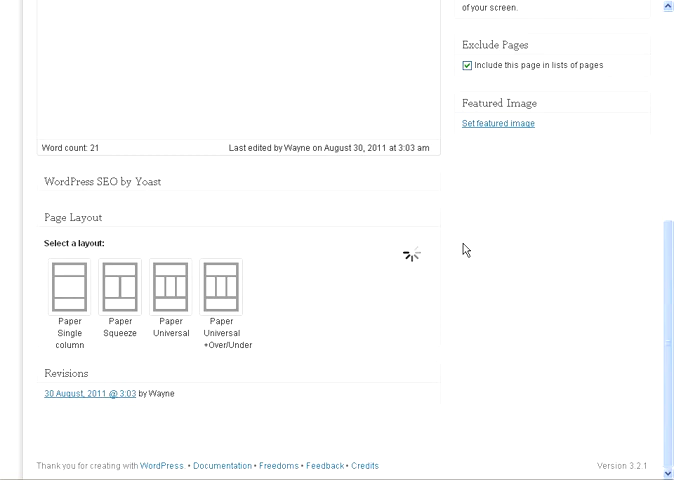
mouse_move(464, 244)
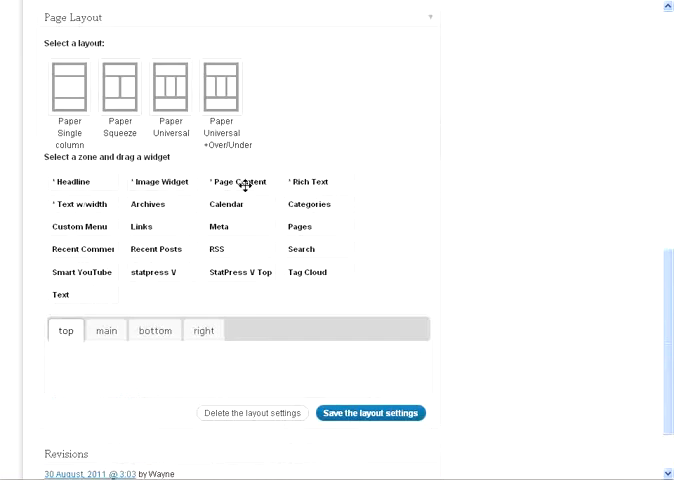
mouse_move(248, 250)
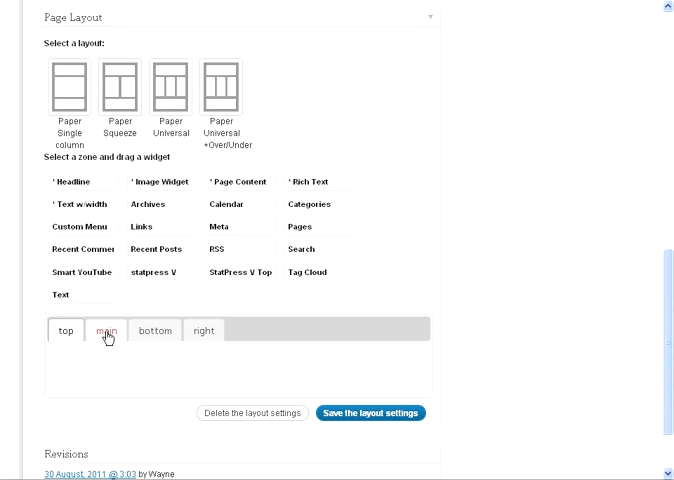
Step: Place a Page Content widget in the main zone with width 500 and save it
click(106, 332)
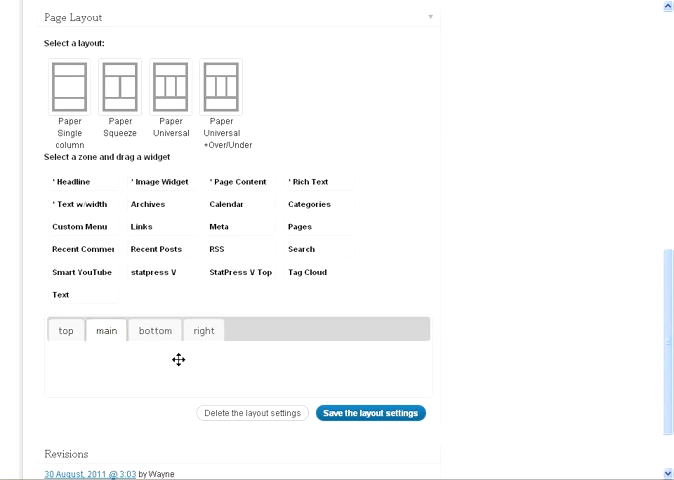
drag(240, 182, 176, 368)
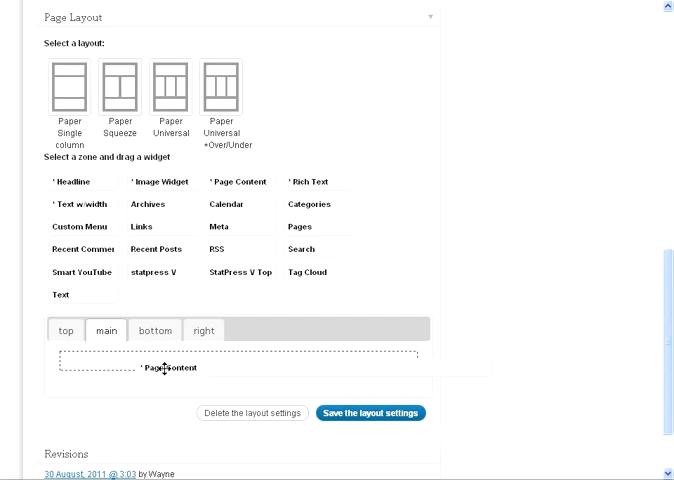
click(168, 368)
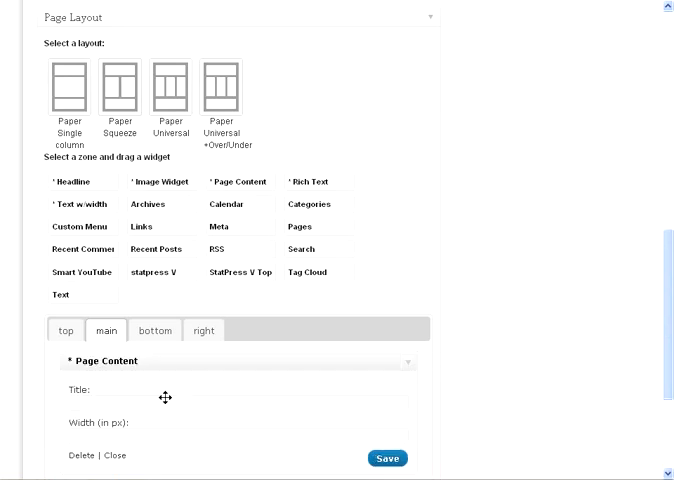
mouse_move(160, 438)
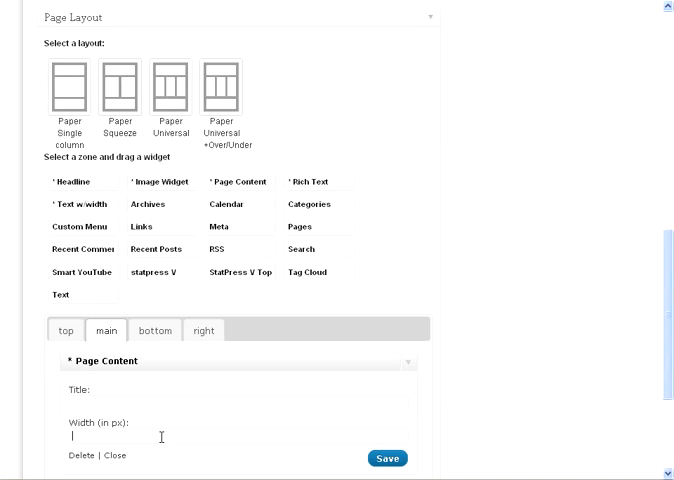
text(500)
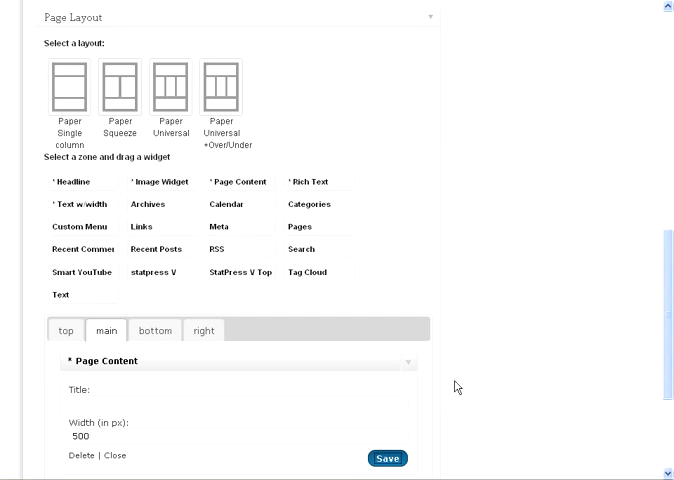
click(388, 458)
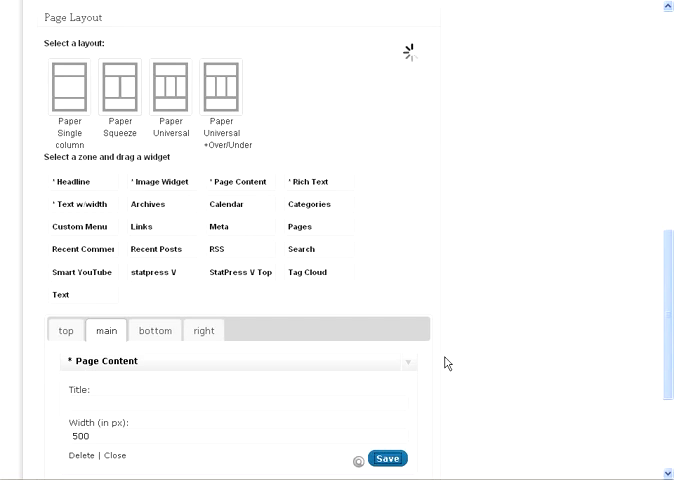
scroll(down, 3)
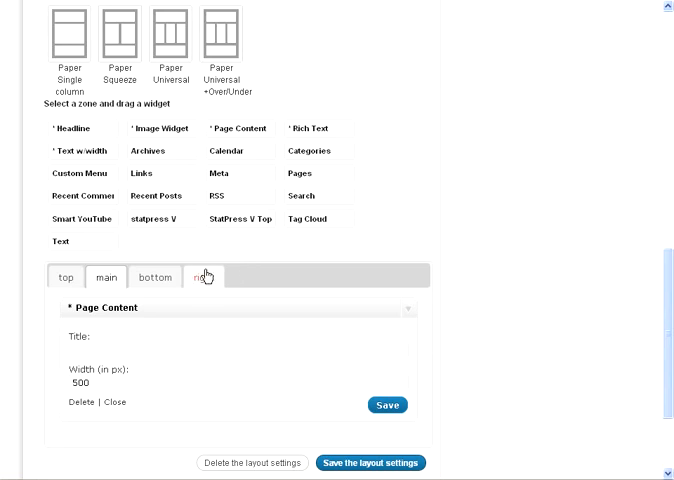
Step: Drop a Rich Text widget into the right zone of the page layout
click(204, 276)
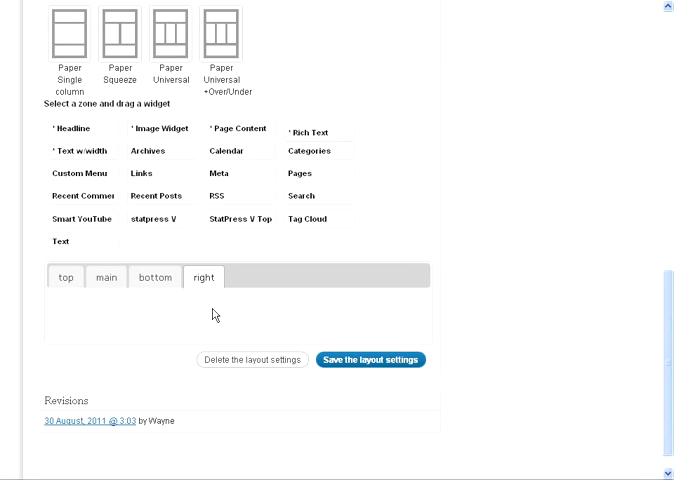
drag(310, 128, 210, 306)
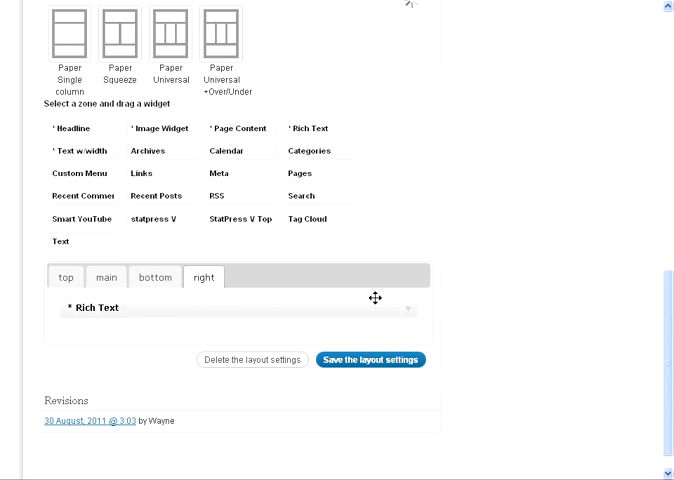
mouse_move(444, 290)
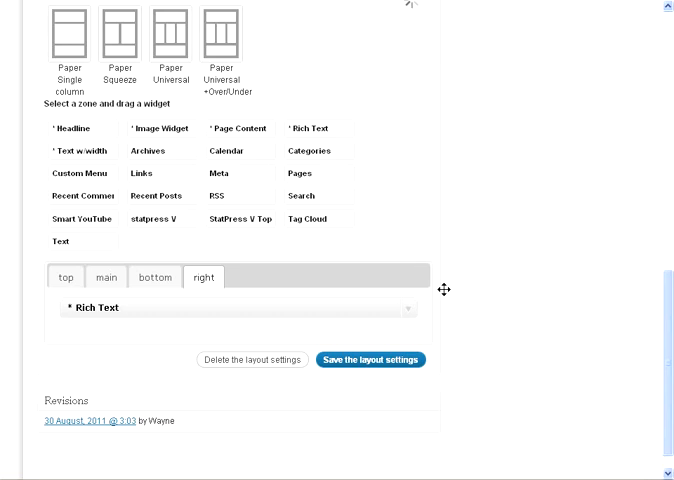
mouse_move(444, 298)
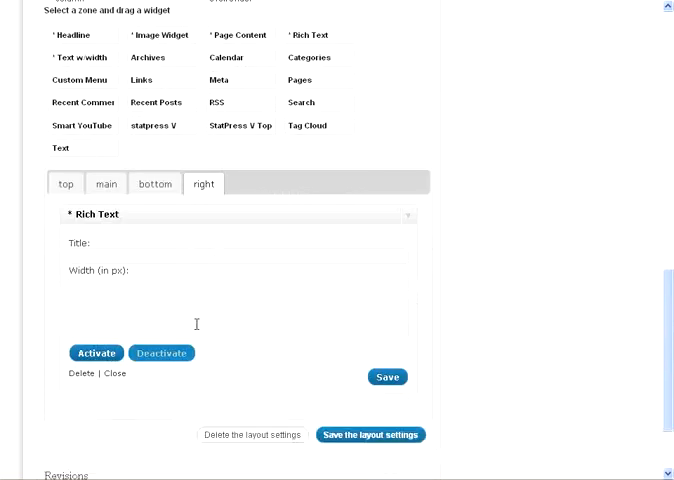
Step: Paste the Mailchimp embed signup code into the Rich Text widget and set its width to 250 px
text(<!--End mc_embed_signup-->)
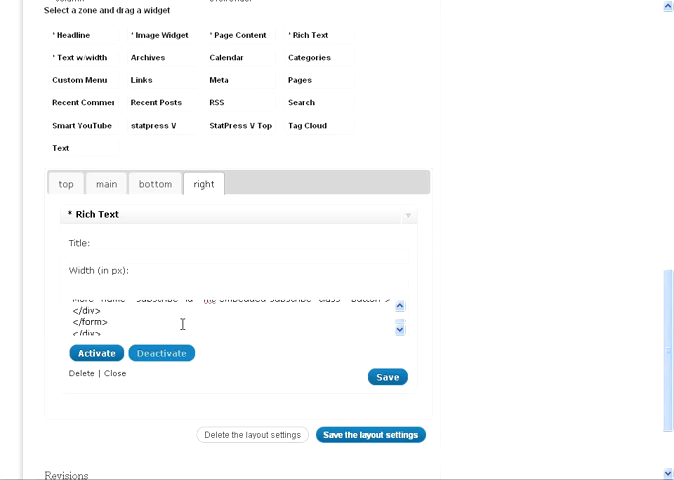
mouse_move(180, 324)
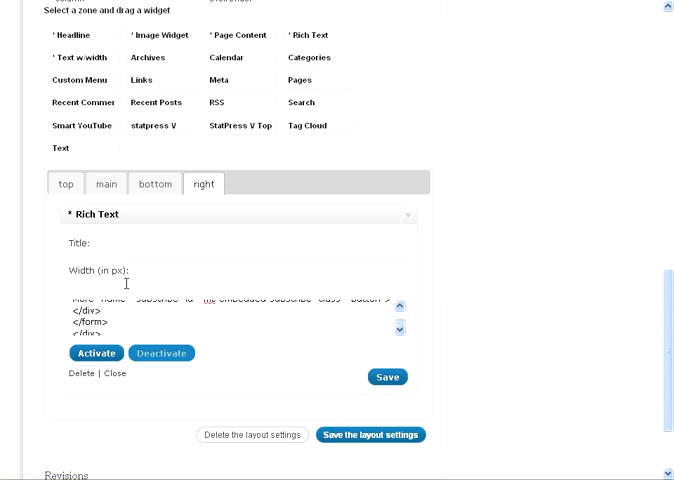
text(250)
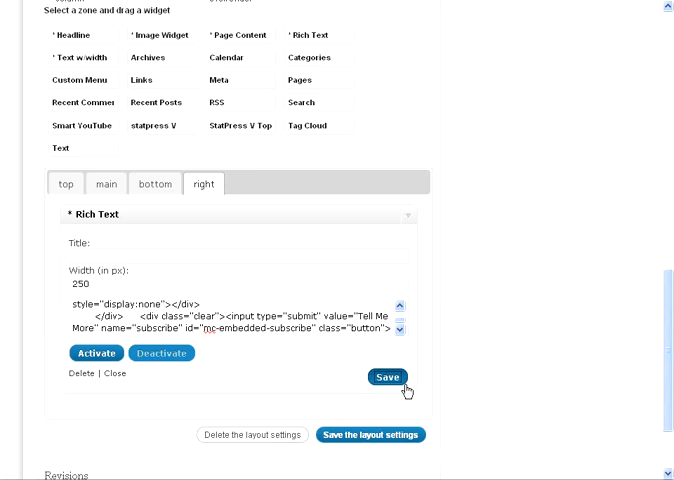
mouse_move(238, 392)
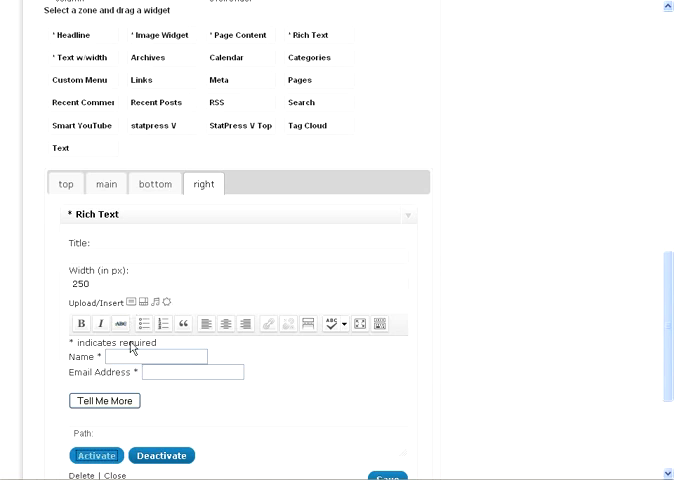
mouse_move(172, 300)
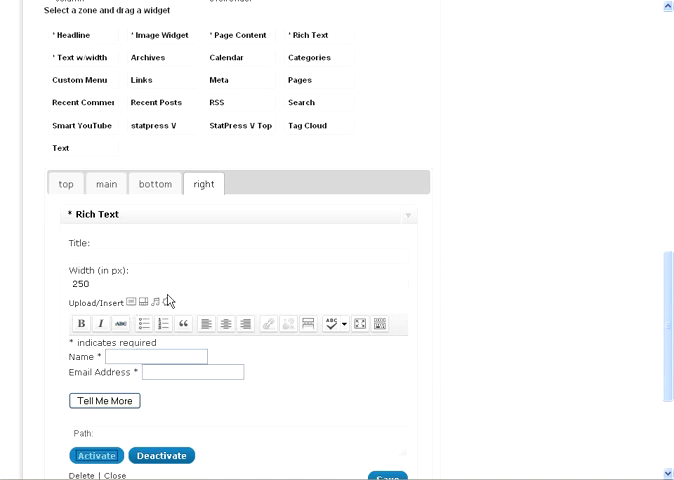
mouse_move(248, 372)
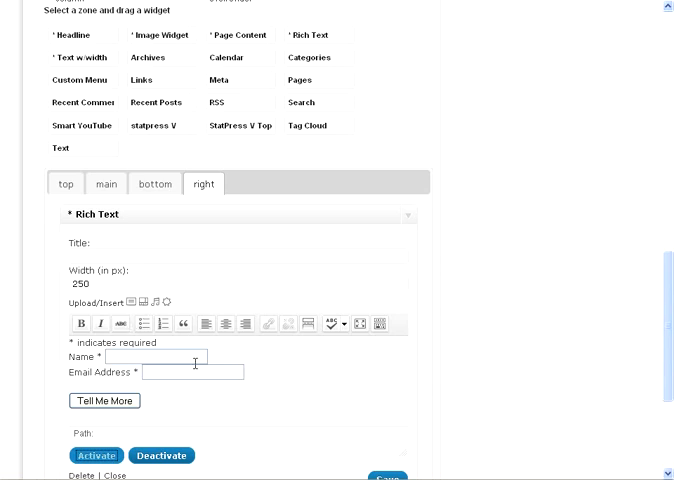
mouse_move(124, 388)
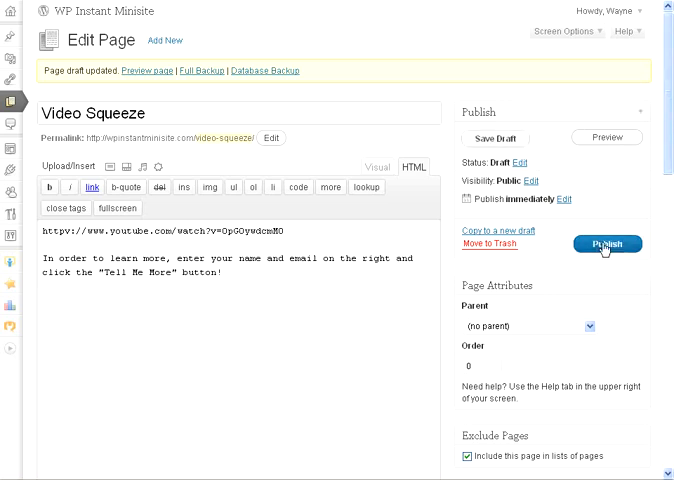
Step: Publish the Video Squeeze page and view it live
click(608, 244)
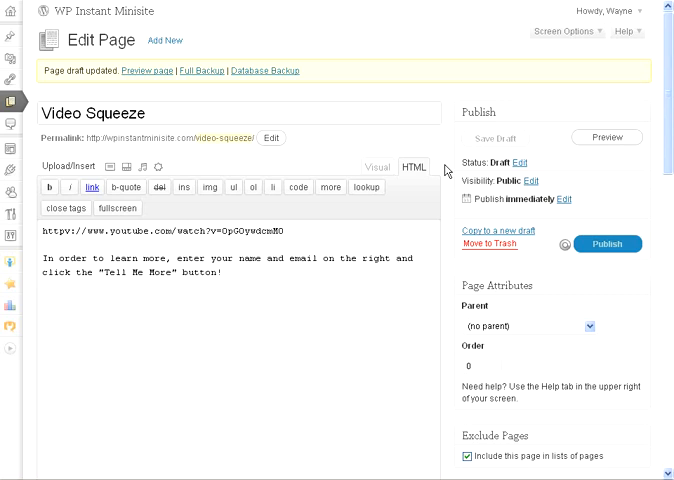
click(606, 244)
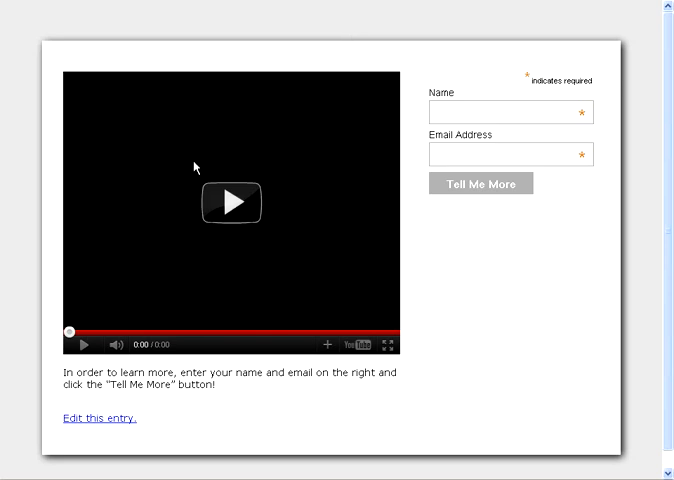
mouse_move(284, 84)
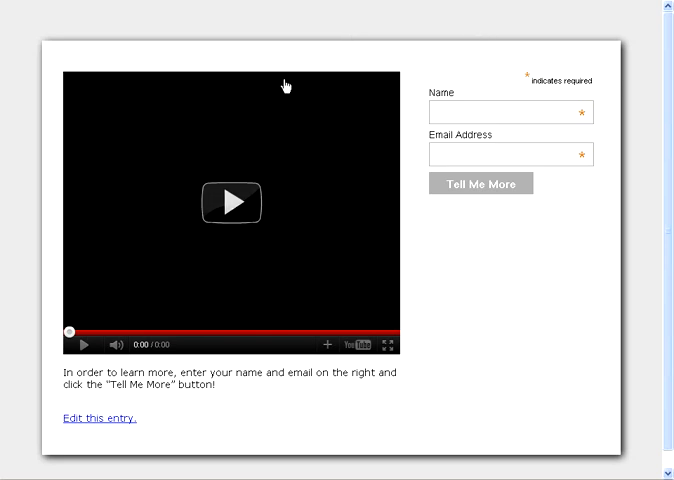
mouse_move(520, 292)
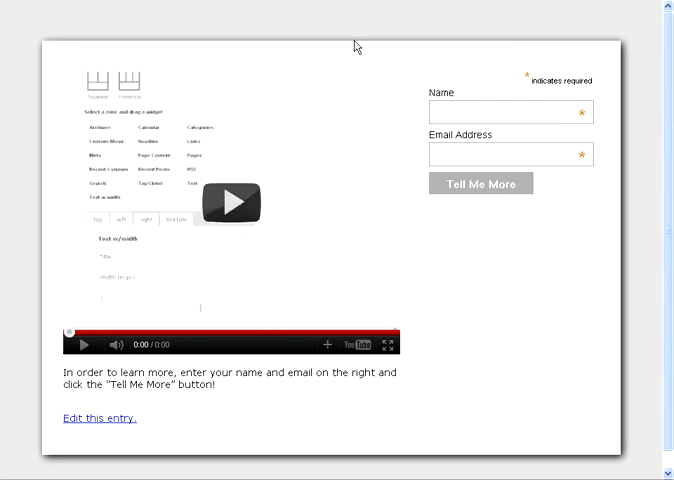
Step: Return from the live page to the Video Squeeze editor via Edit this entry
click(100, 418)
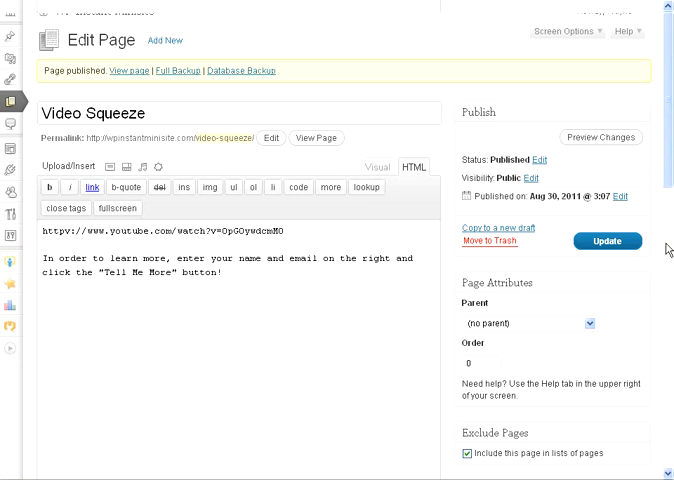
Step: Add a Headline widget reading 'Who else wants a benefit laden headline?' to the top zone and save it
scroll(down, 3)
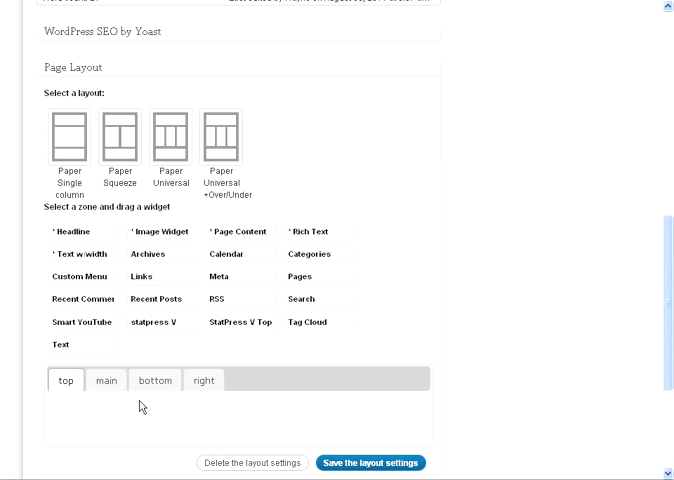
drag(72, 232, 144, 408)
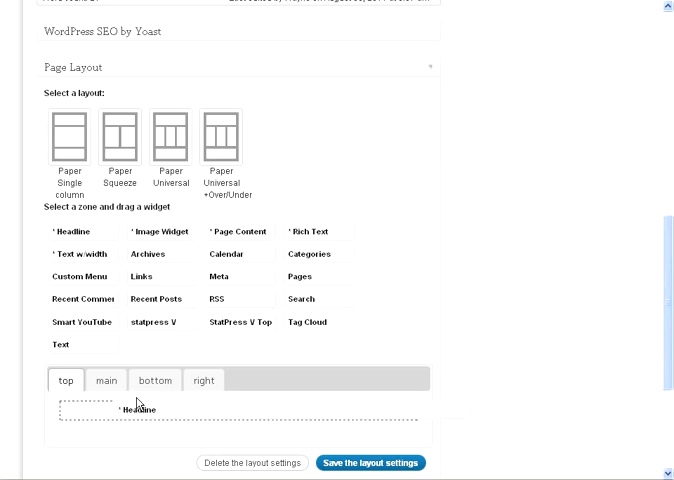
click(130, 408)
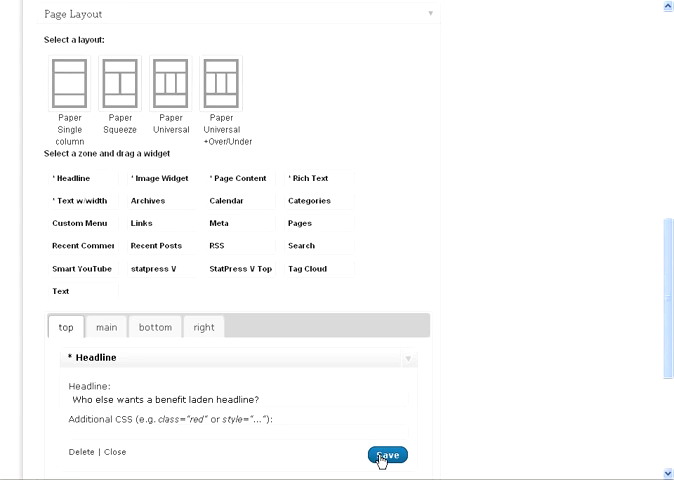
click(388, 454)
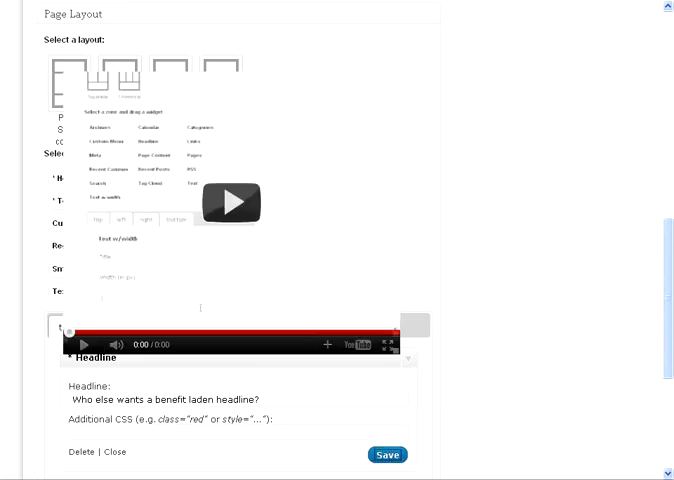
click(388, 454)
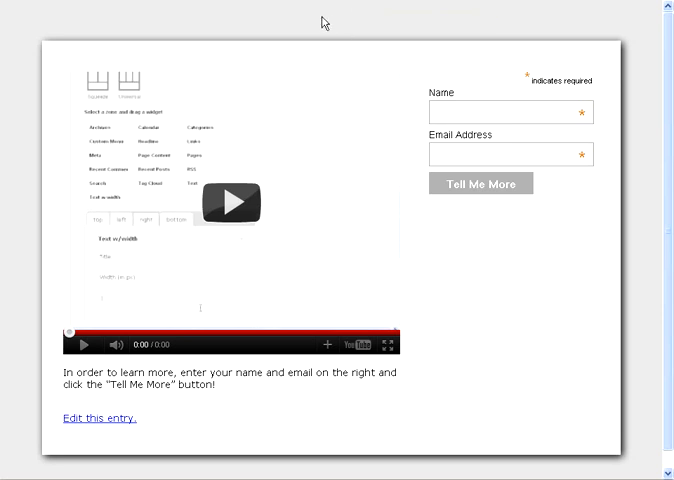
mouse_move(460, 32)
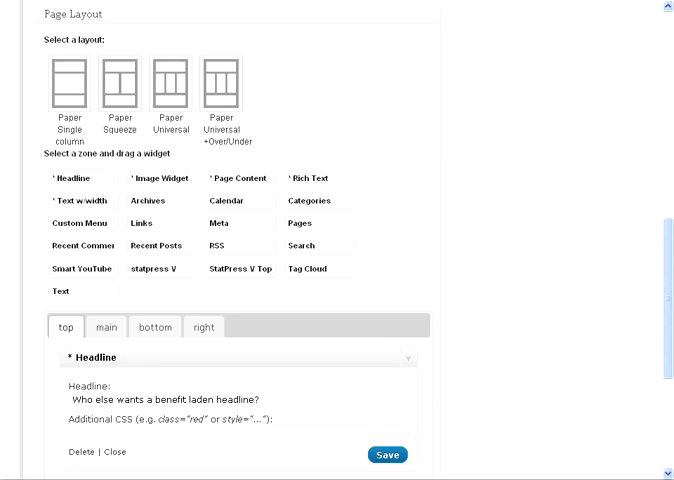
Step: Add an Image Widget to the right zone and start the Add Image media uploader
scroll(down, 3)
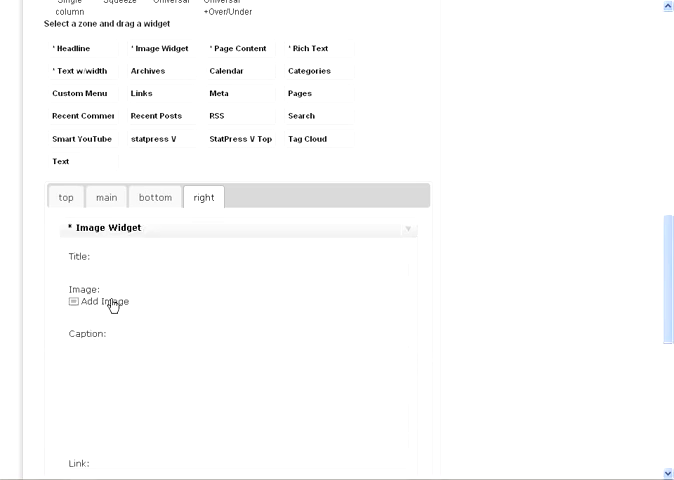
click(104, 300)
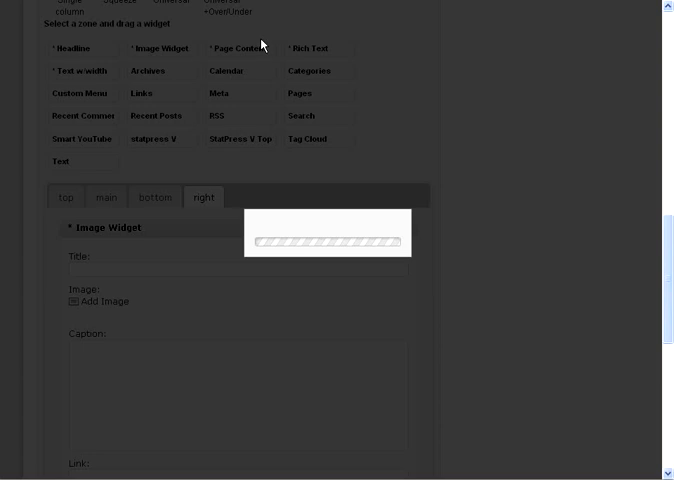
Step: Choose the down_red_animated image from the Media Library for the right-zone Image Widget
click(96, 302)
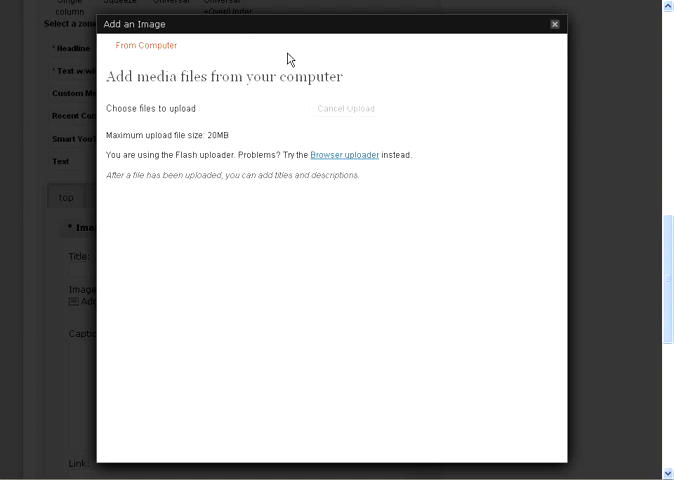
click(212, 44)
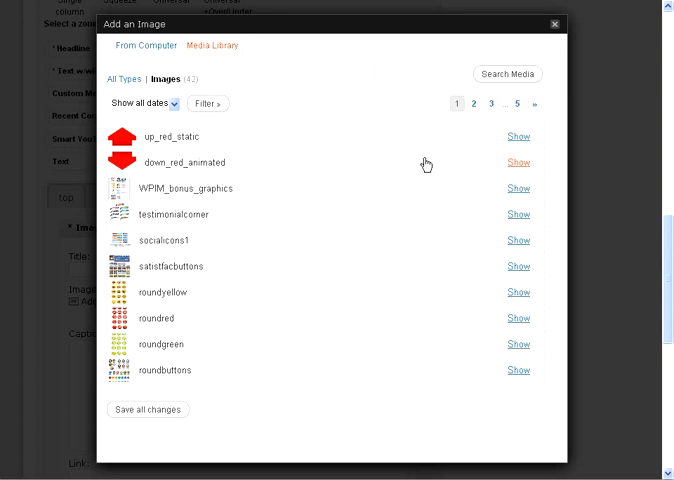
mouse_move(408, 162)
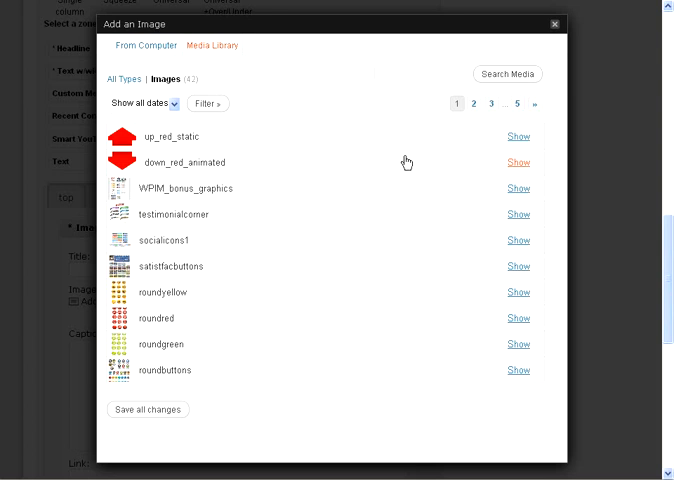
click(516, 162)
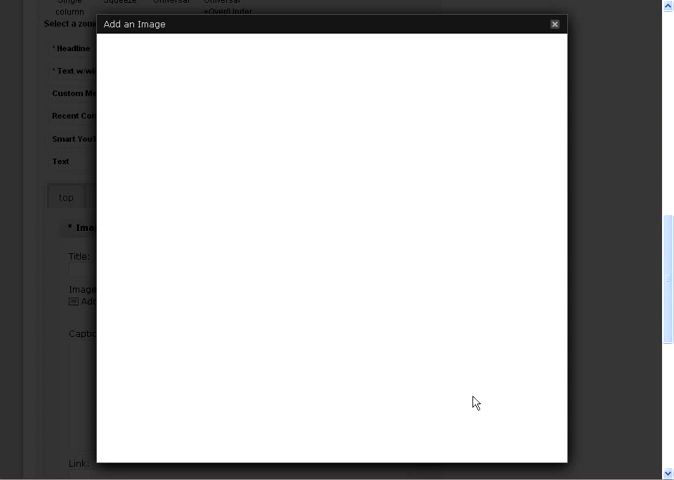
mouse_move(280, 428)
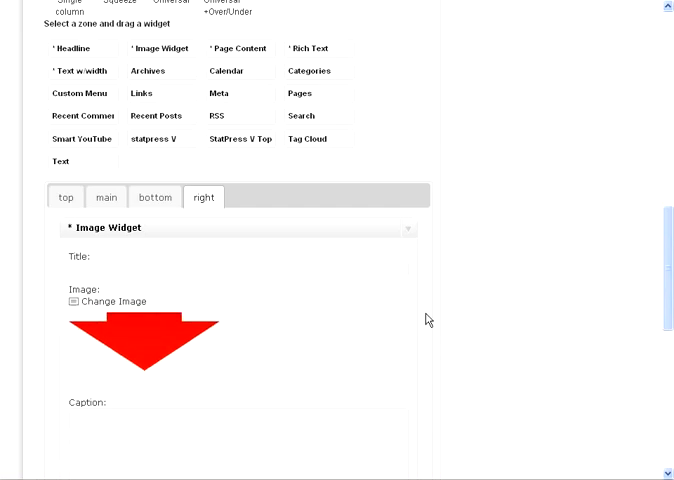
Step: Review the down arrow's width, height and alignment settings in the widget
scroll(down, 3)
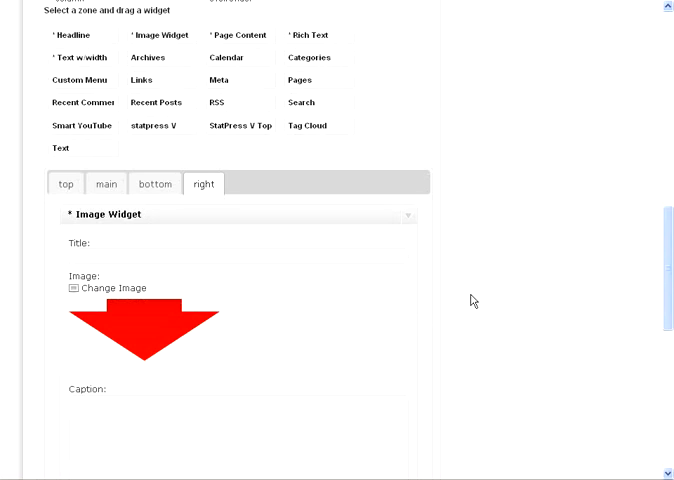
mouse_move(322, 258)
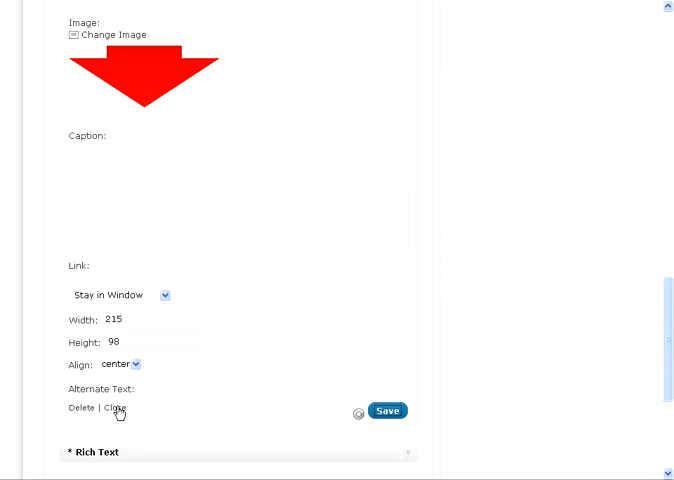
mouse_move(432, 240)
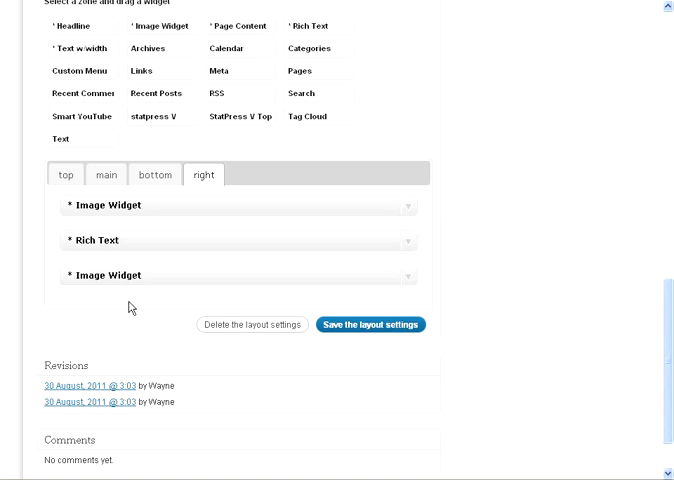
Step: Insert the up_red_static image from the Media Library into the new lower Image Widget
click(240, 276)
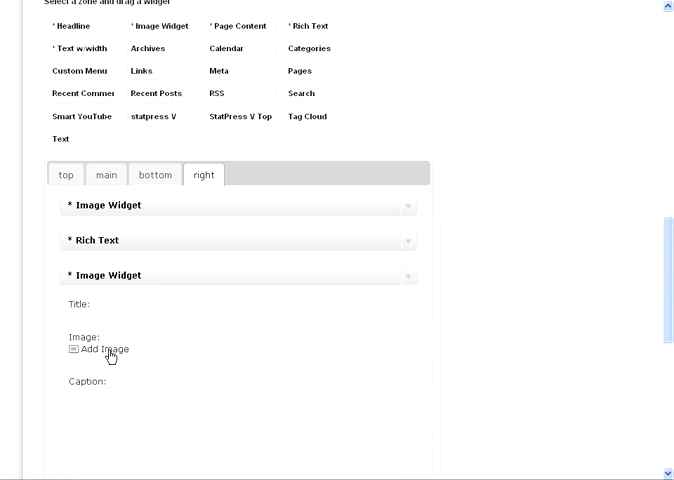
click(96, 348)
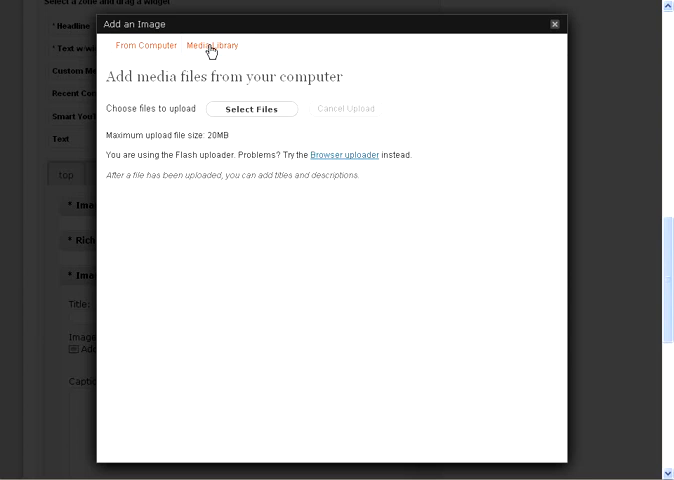
click(210, 44)
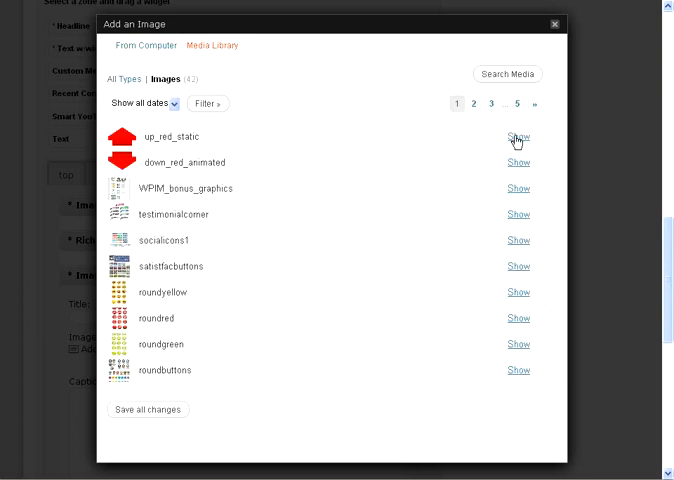
mouse_move(450, 158)
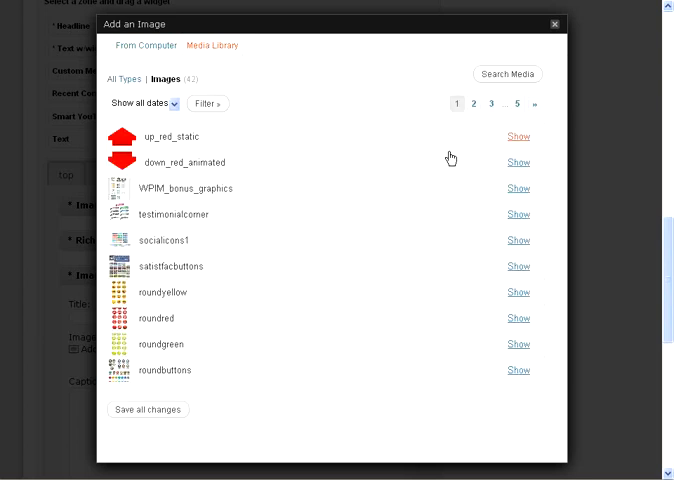
click(516, 136)
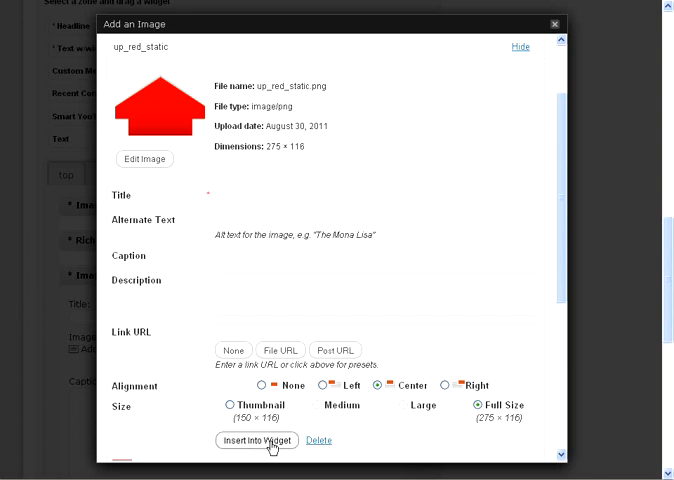
click(256, 440)
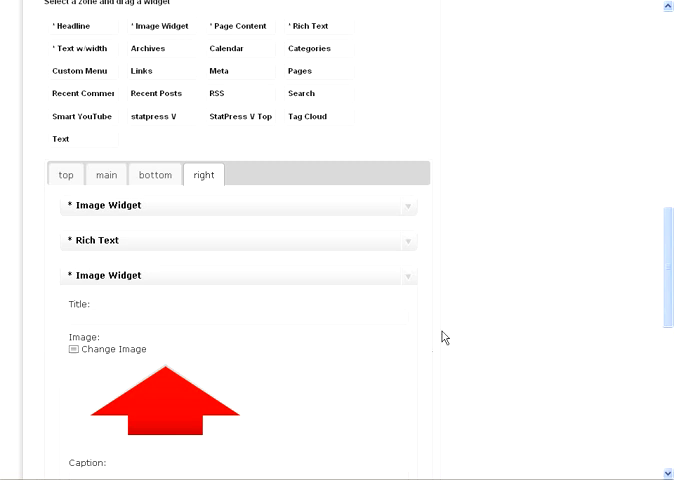
Step: Save the right-zone layout settings with both arrow widgets in place
scroll(down, 3)
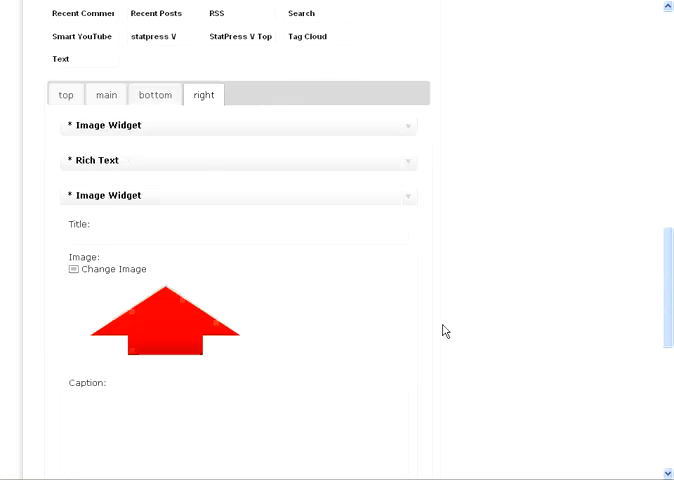
scroll(down, 3)
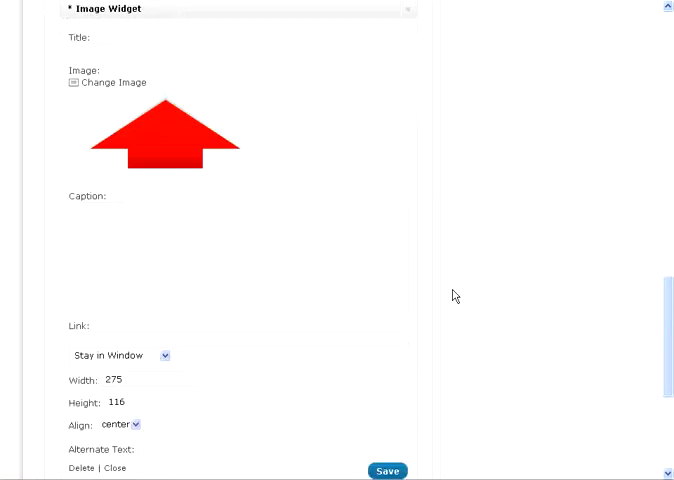
scroll(down, 3)
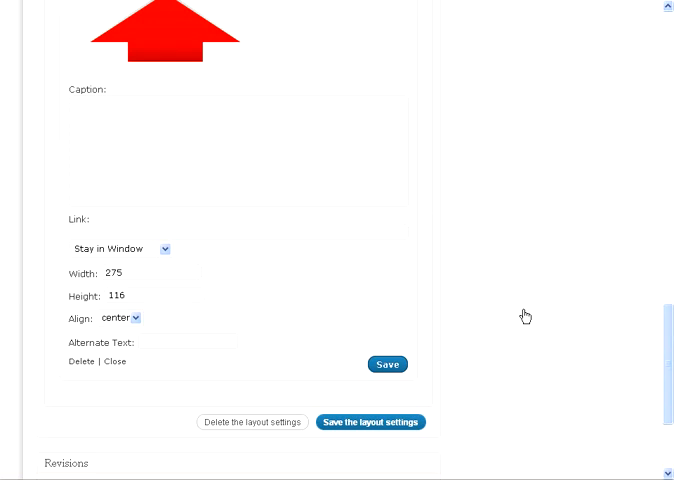
click(388, 364)
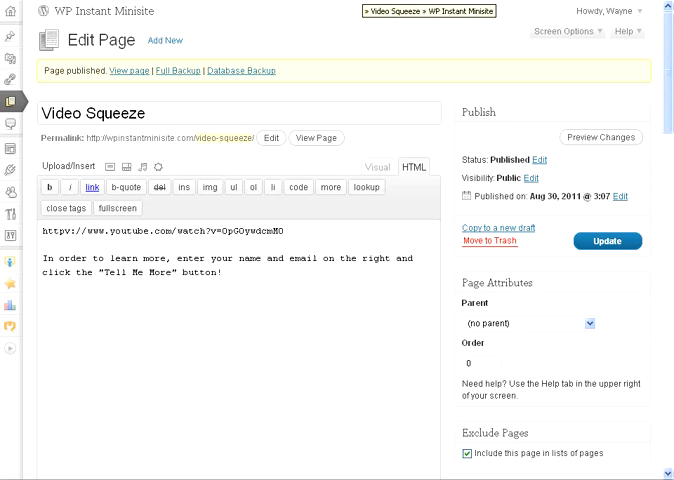
mouse_move(360, 40)
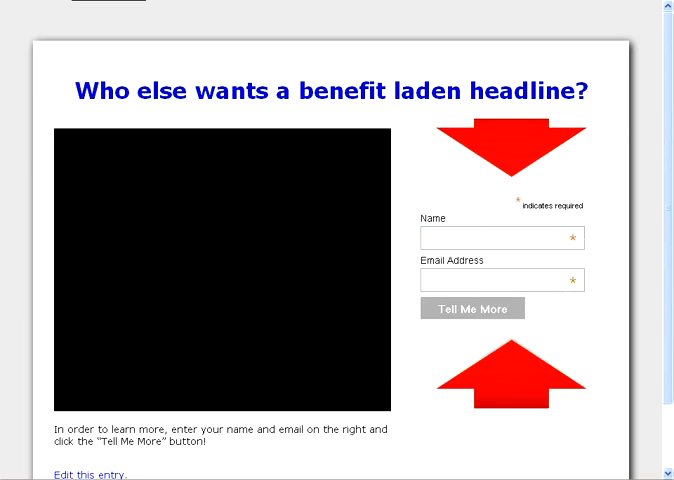
mouse_move(638, 108)
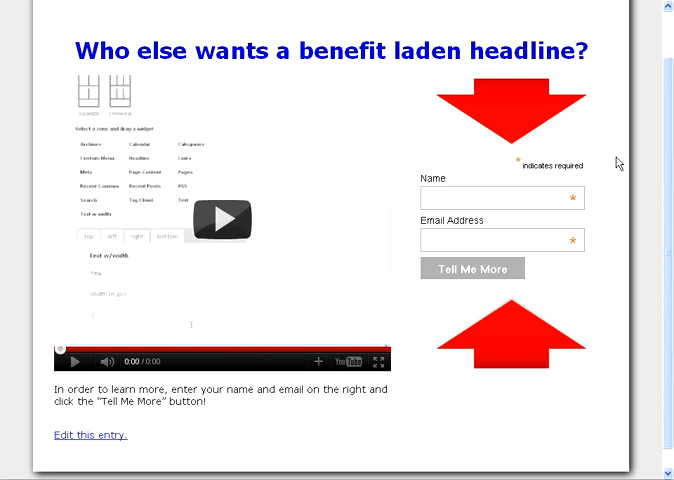
Step: Scroll the live page to check the headline, video, form and red arrows
scroll(down, 3)
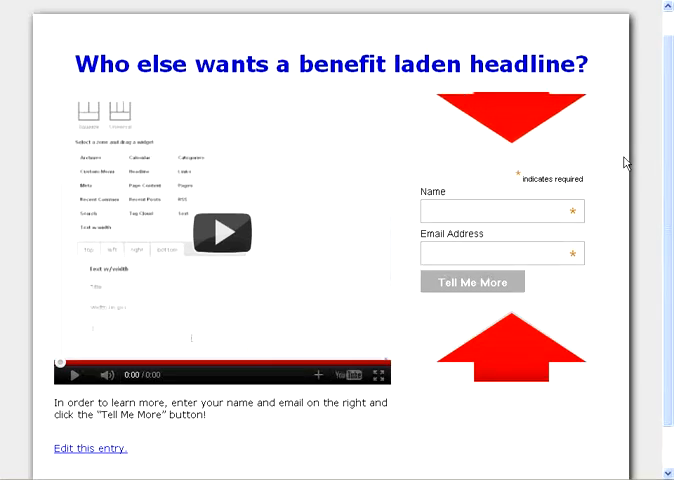